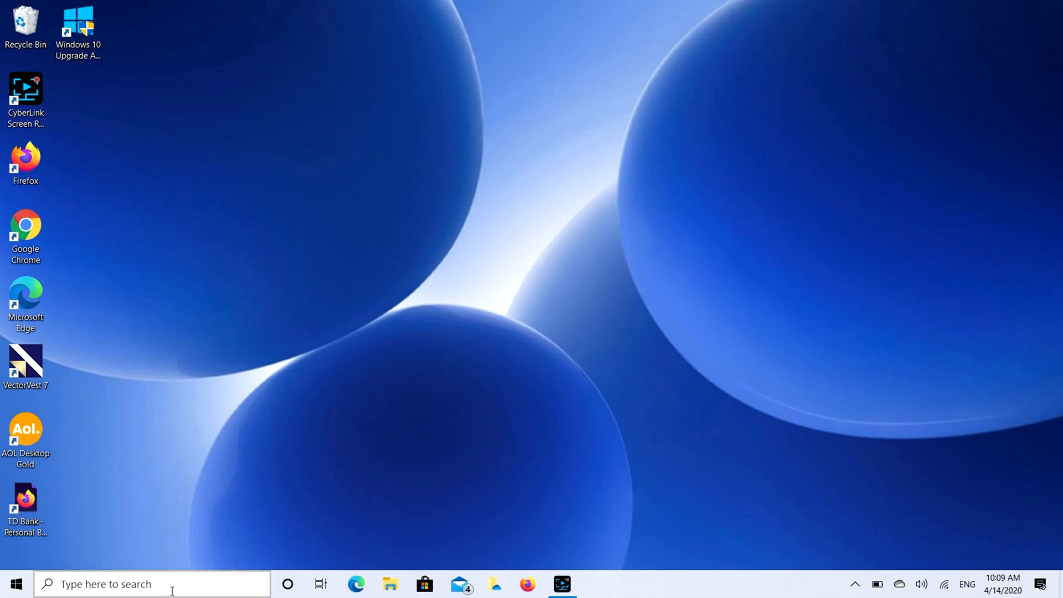
pyautogui.moveTo(1017, 122)
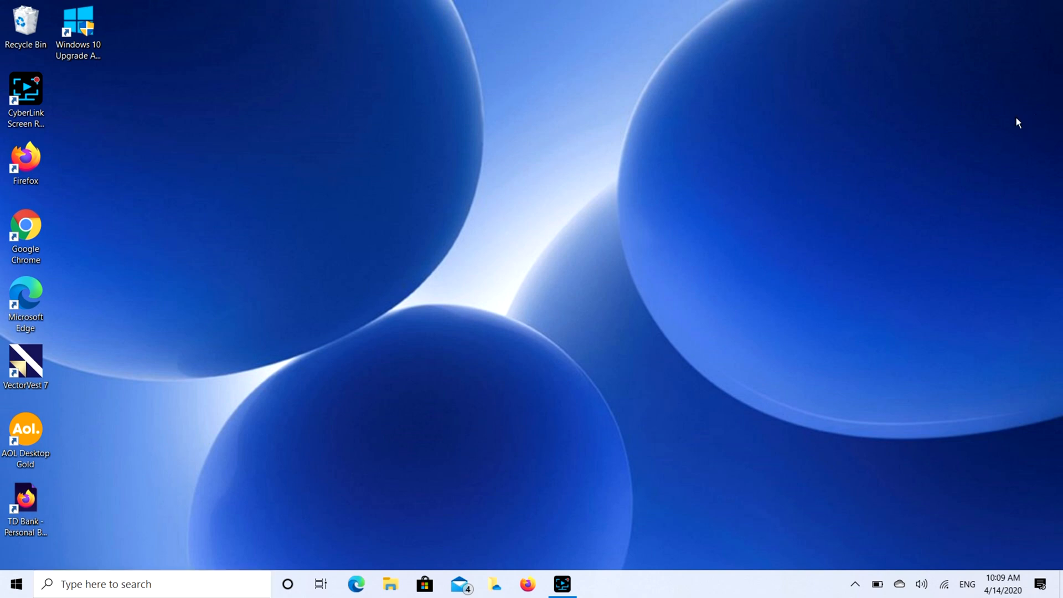
pyautogui.moveTo(15, 583)
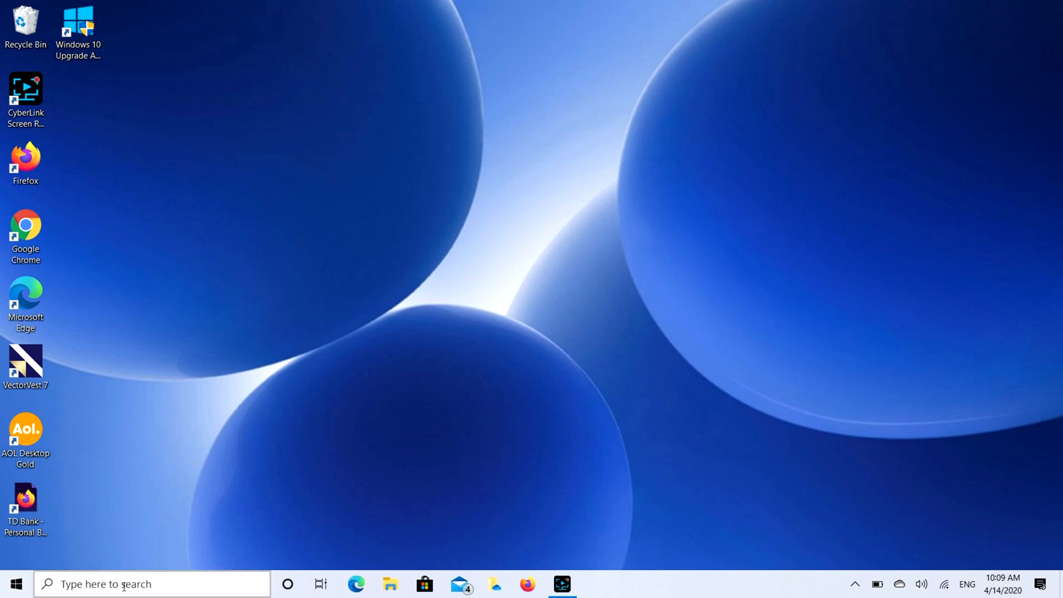
# Search Windows for 'Blue' and go to Bluetooth and other devices settings
pyautogui.click(150, 584)
pyautogui.write('Blue')
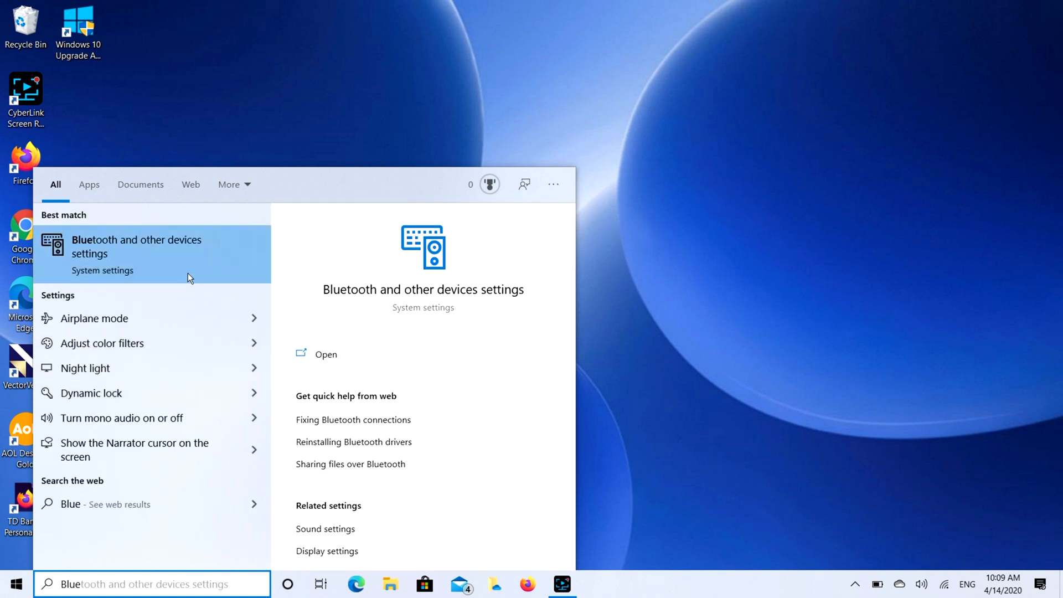
pyautogui.click(326, 355)
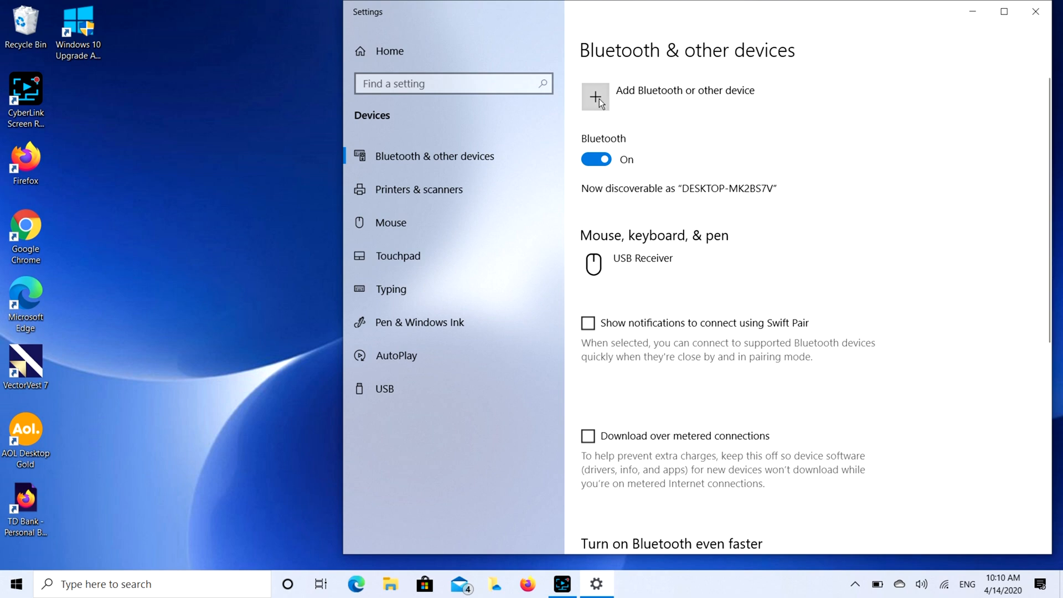
# Add a Bluetooth device and select the discovered AirPods so they show Connecting
pyautogui.click(595, 96)
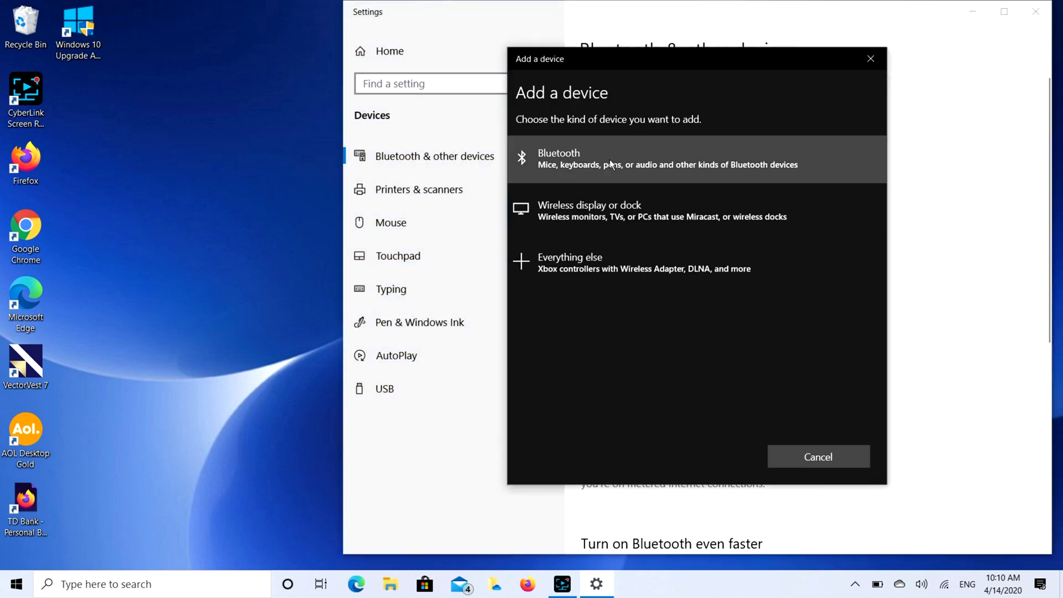
pyautogui.click(678, 159)
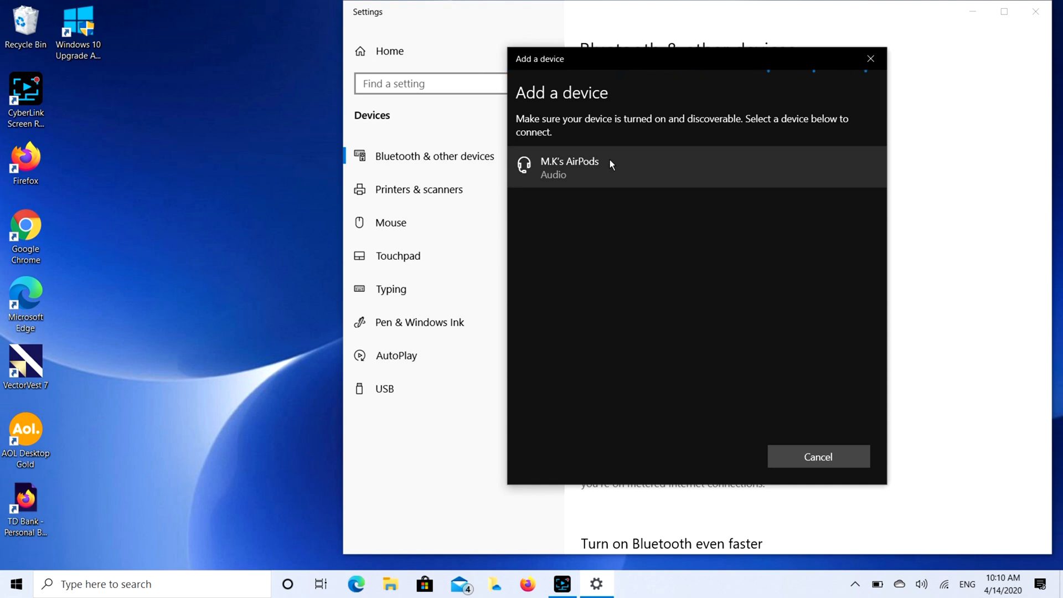
pyautogui.moveTo(633, 185)
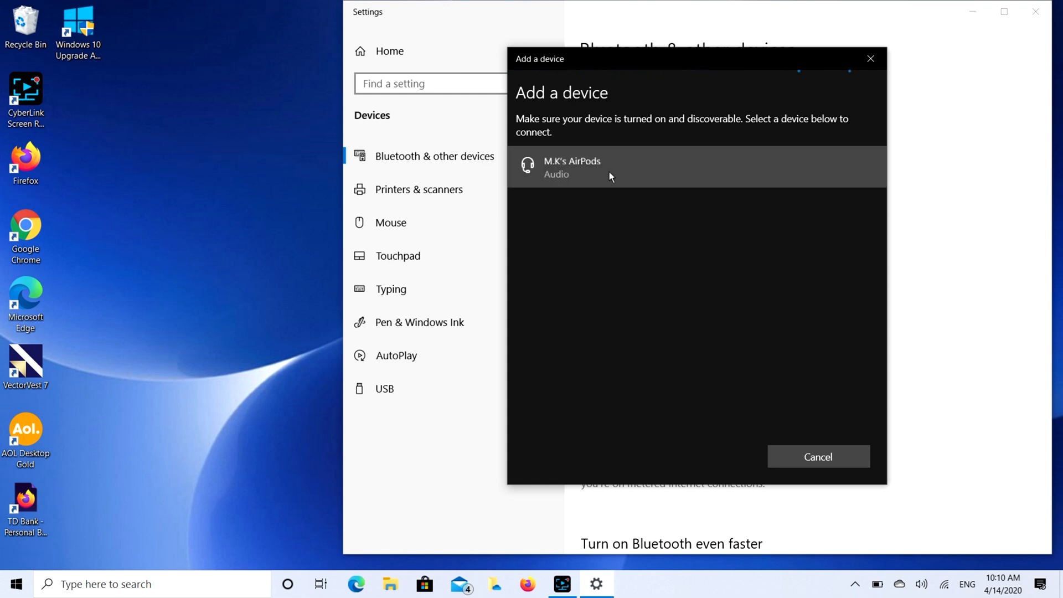
pyautogui.click(678, 167)
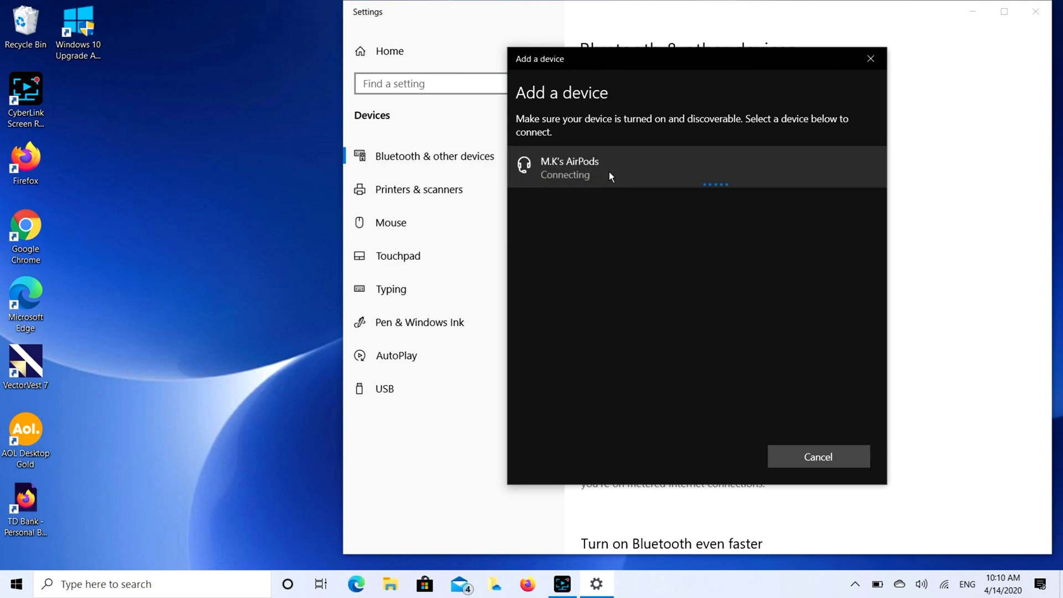